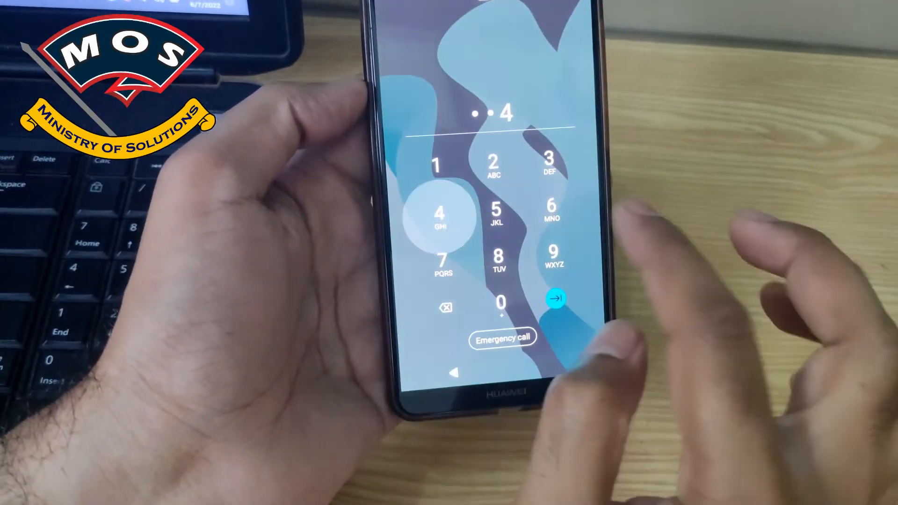
- Launch a Command Prompt from the address bar of F:\custom roms\Mate 10 Pro
left_click(495, 166)
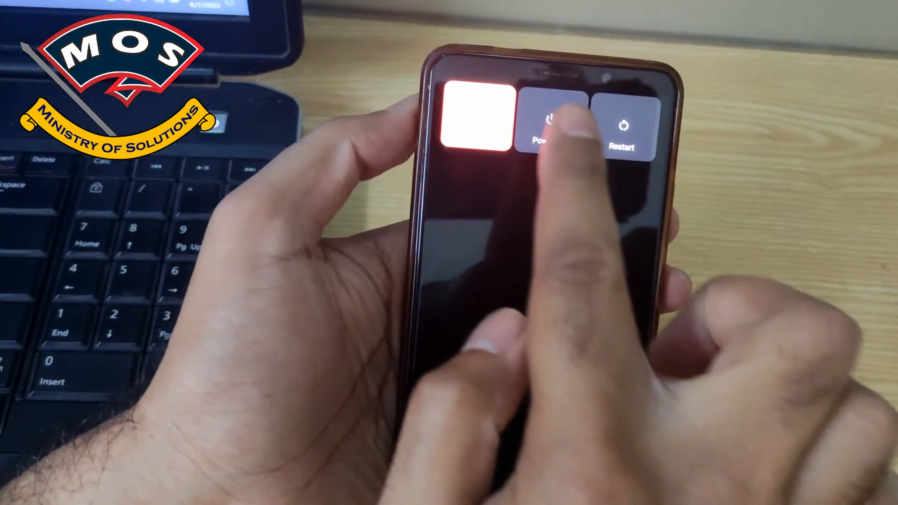
left_click(550, 124)
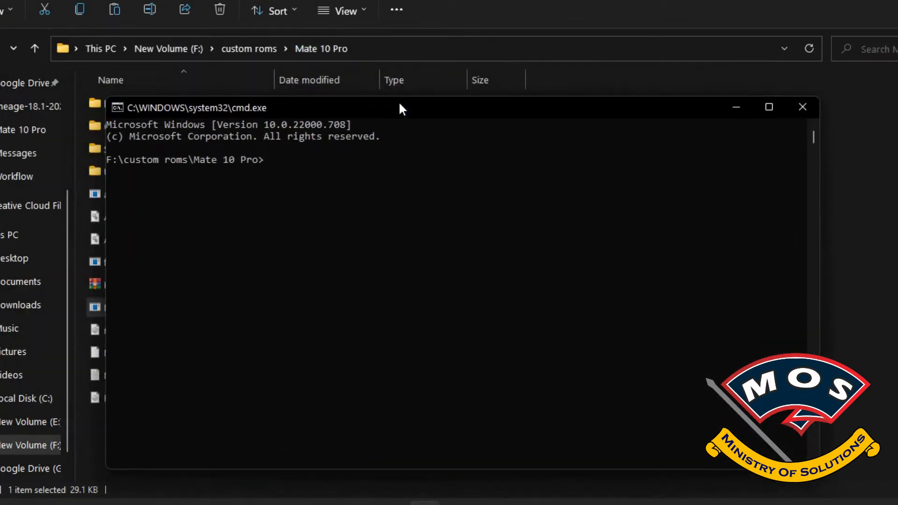
- Run fastboot oem get-build-number, which reports BLA-L29 9.1.0.345(C432E6R1P12), and select the result
type("fastboot")
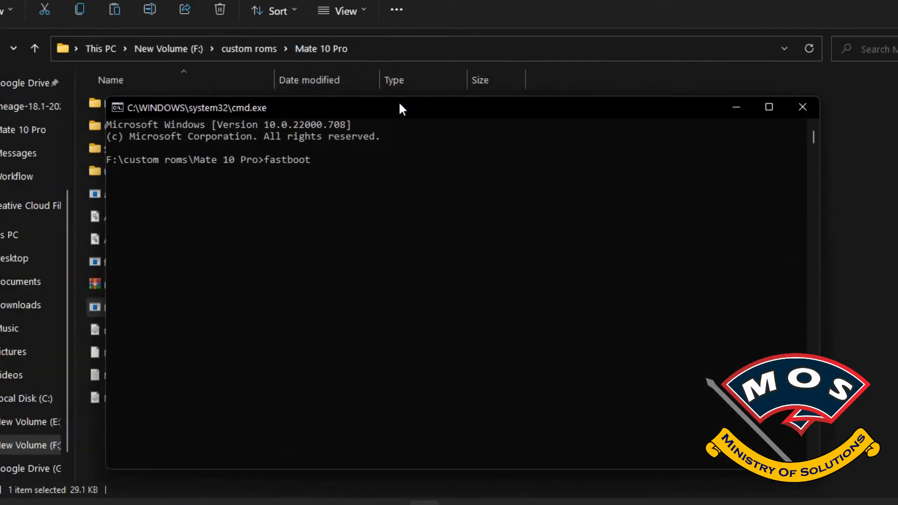
type("oem get")
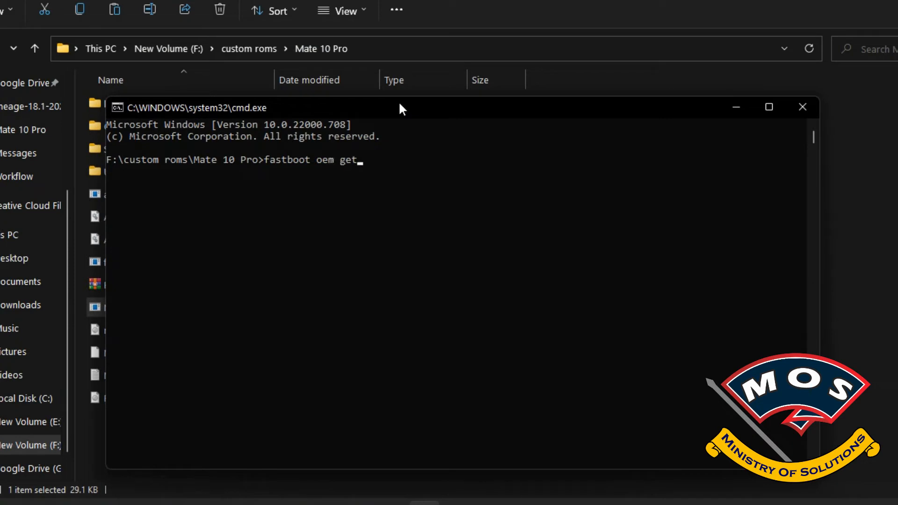
type("build")
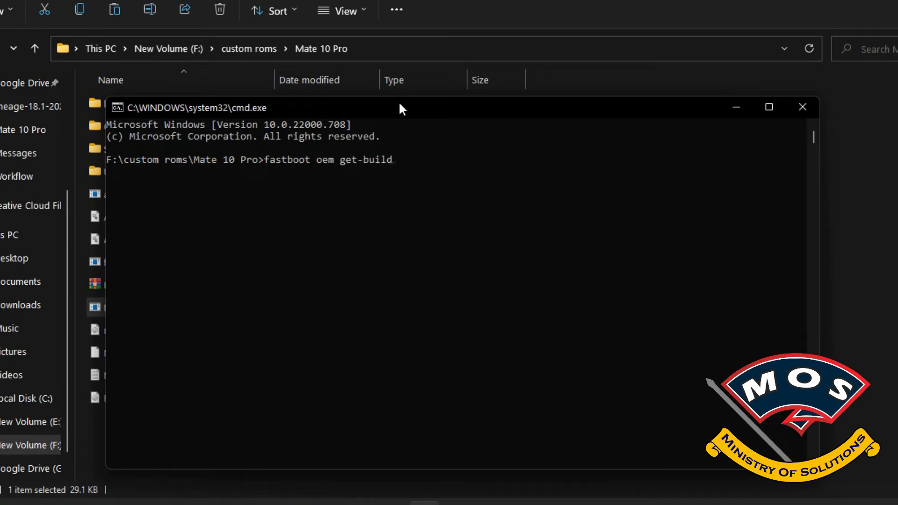
type("-number")
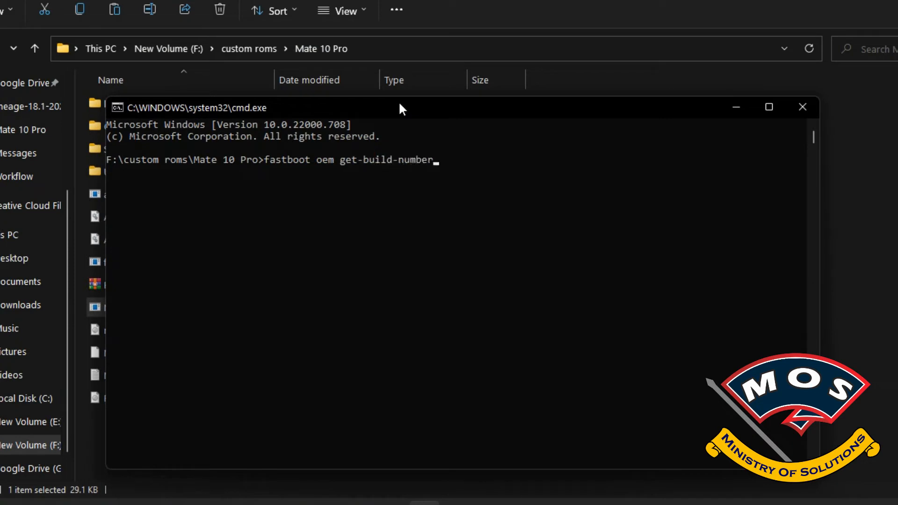
key("enter")
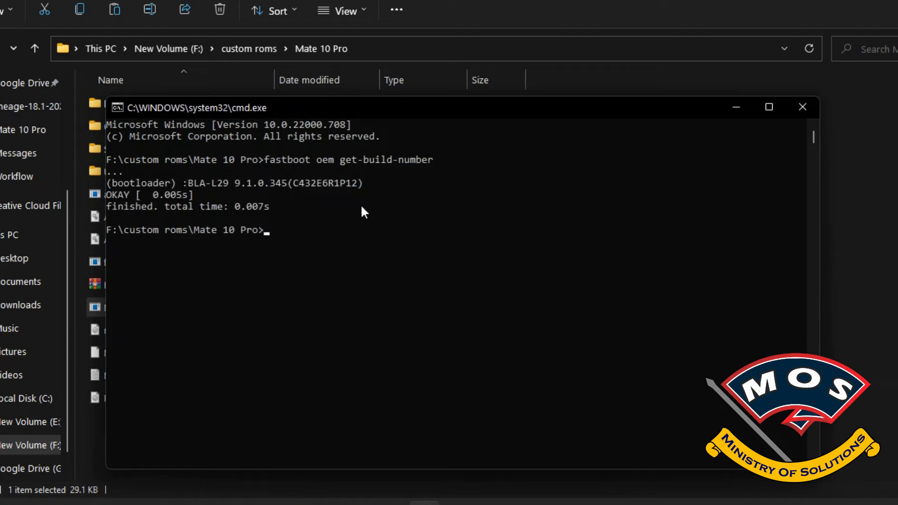
left_click_drag(189, 182, 369, 182)
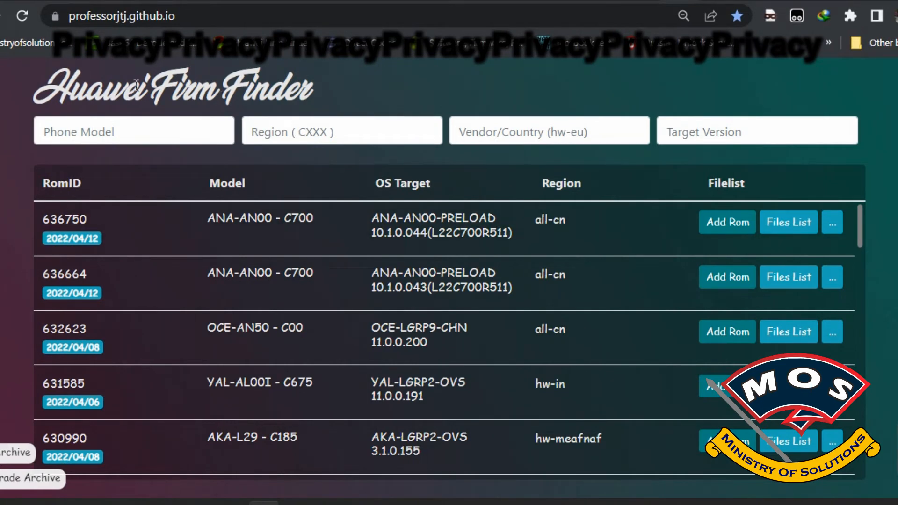
mouse_move(82, 166)
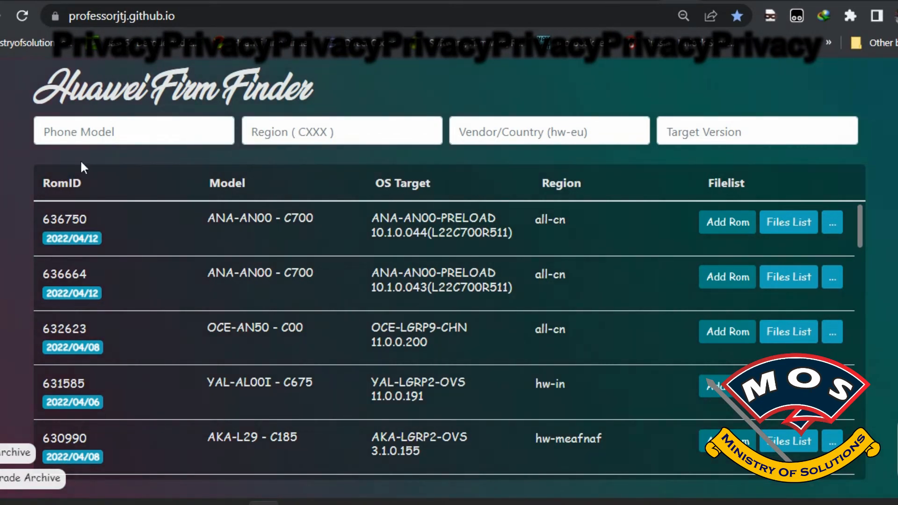
- Filter Huawei Firm Finder by phone model BLA-L29, region C432 and target version 9.1
type("B")
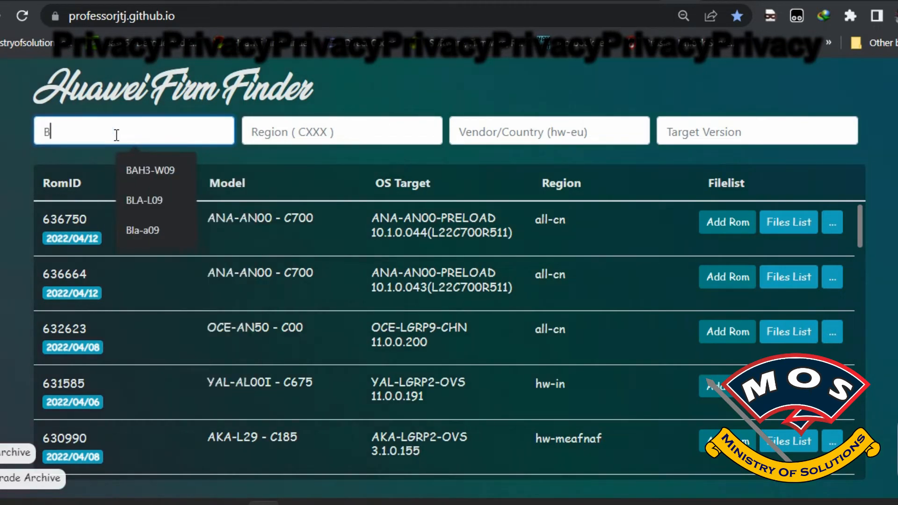
type("LA-L29")
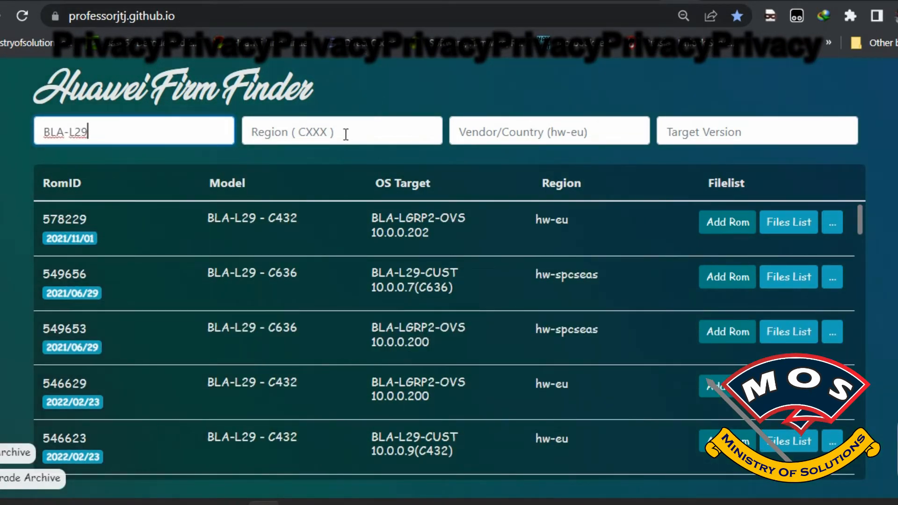
type("C432")
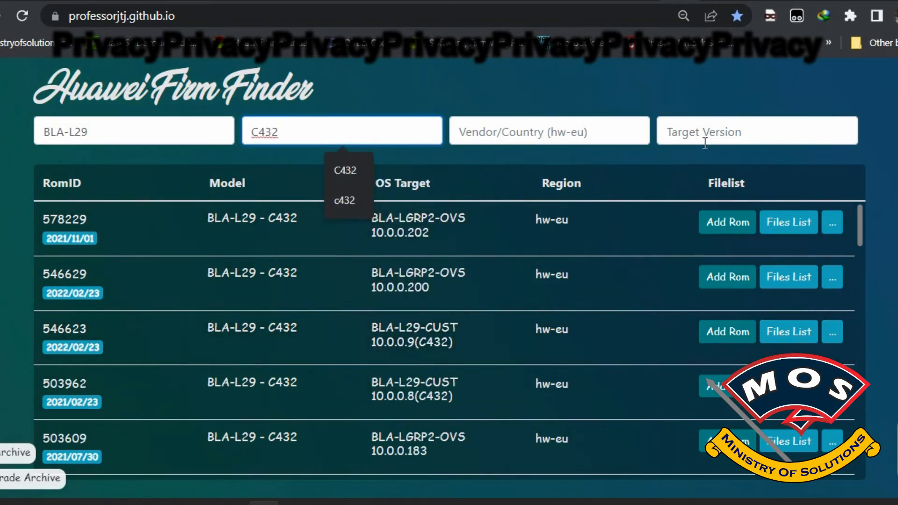
type("9.1")
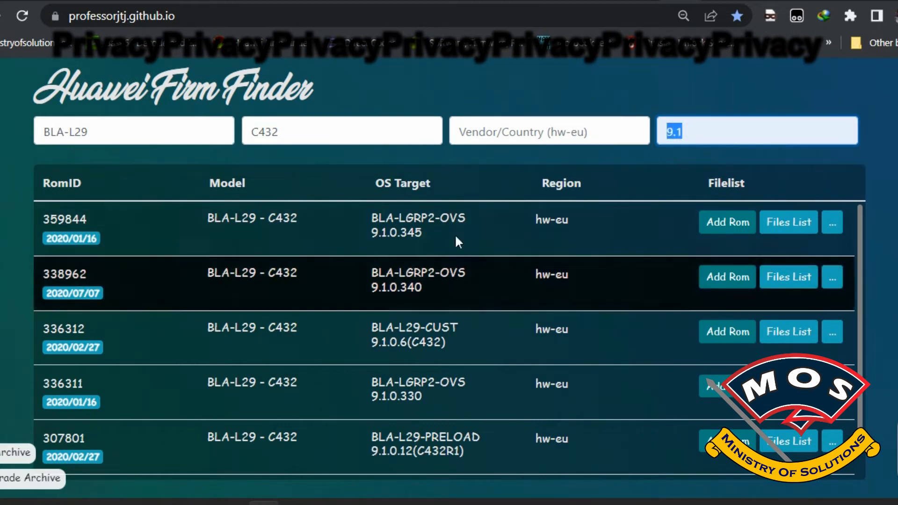
- Open the Files List for the 9.1.0.345 build row
left_click_drag(371, 218, 401, 232)
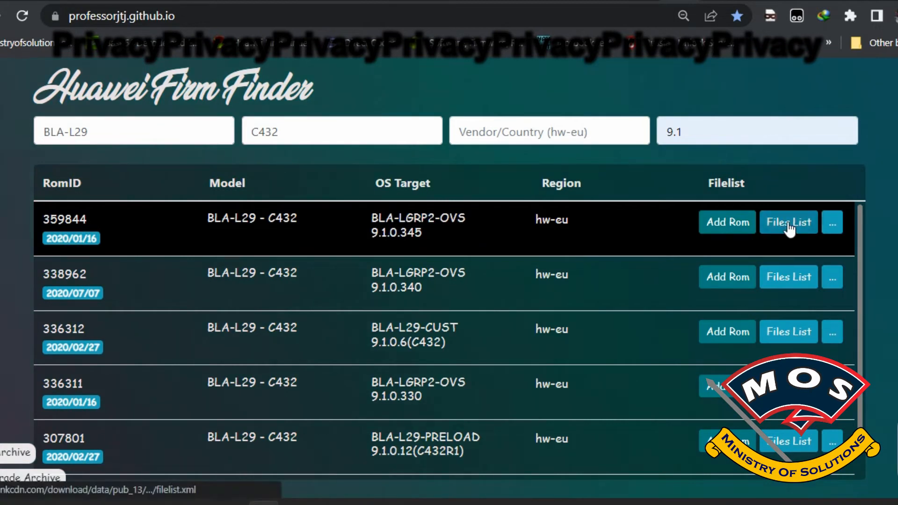
left_click(788, 223)
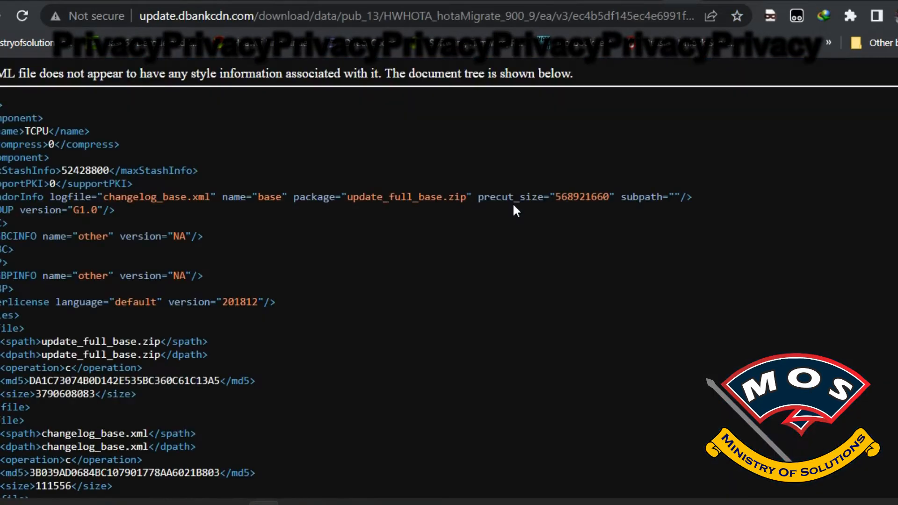
- Copy the update_full_base.zip name and replace filelist.xml in the address with it
double_click(426, 197)
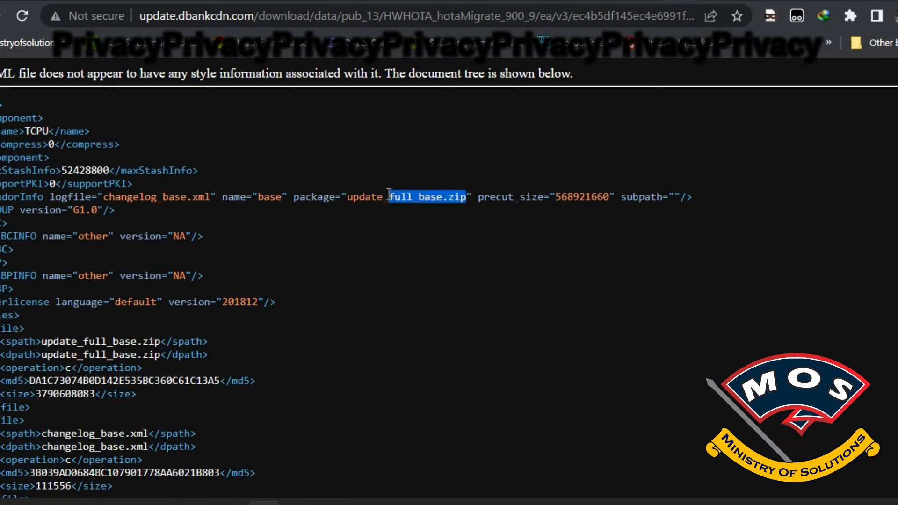
double_click(406, 197)
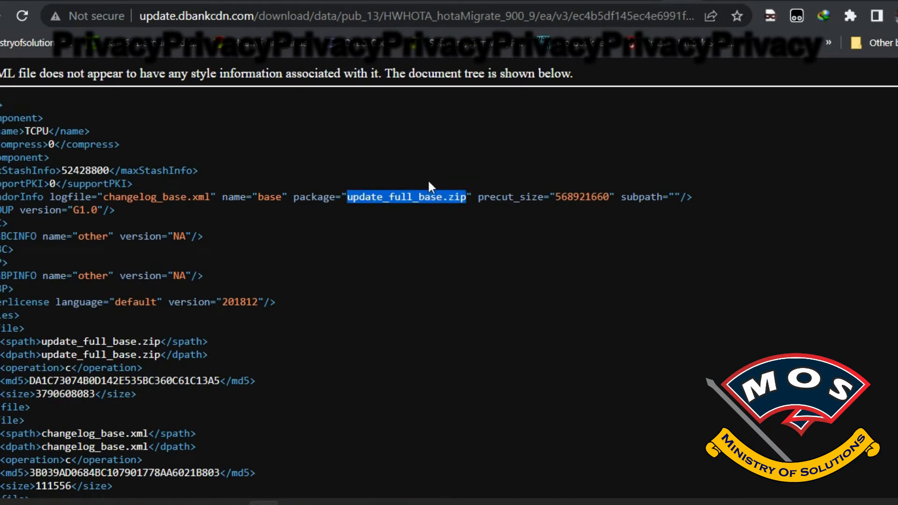
mouse_move(657, 16)
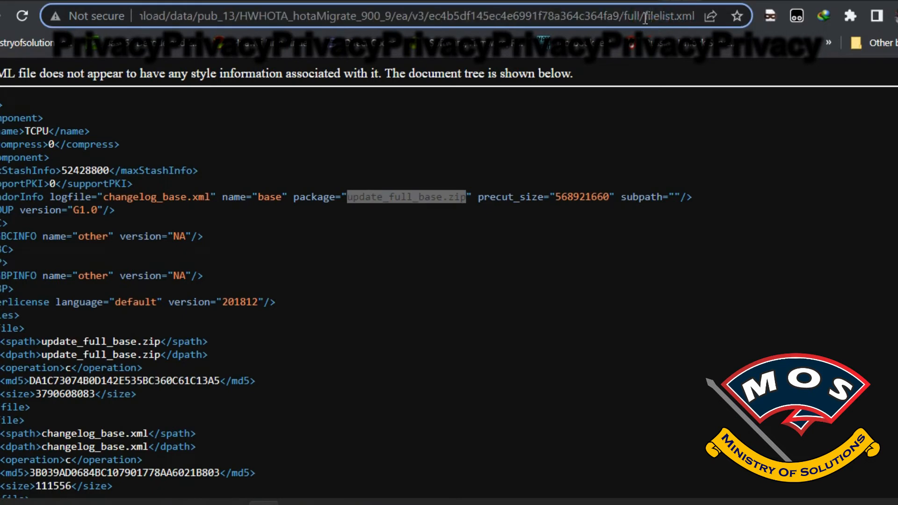
double_click(667, 16)
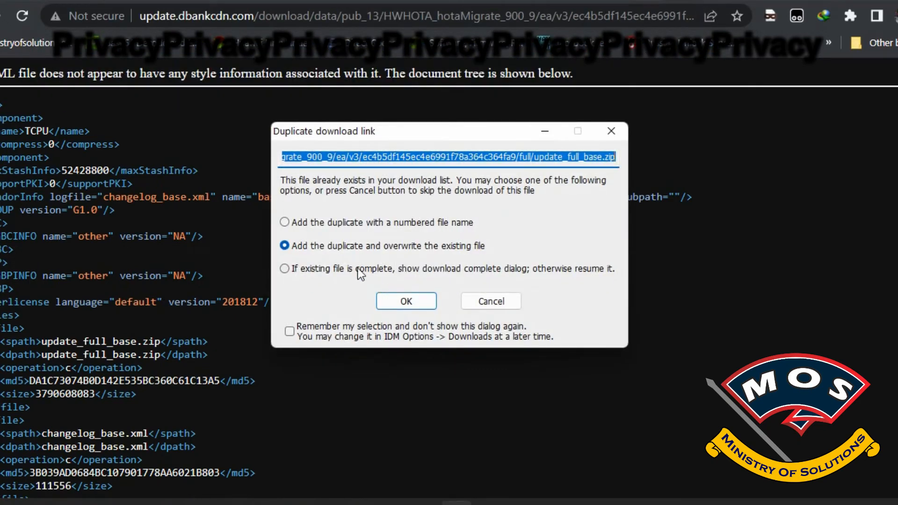
- Keep the duplicate update_full_base.zip with a numbered name, then cancel the 3.53 GB download
left_click(285, 223)
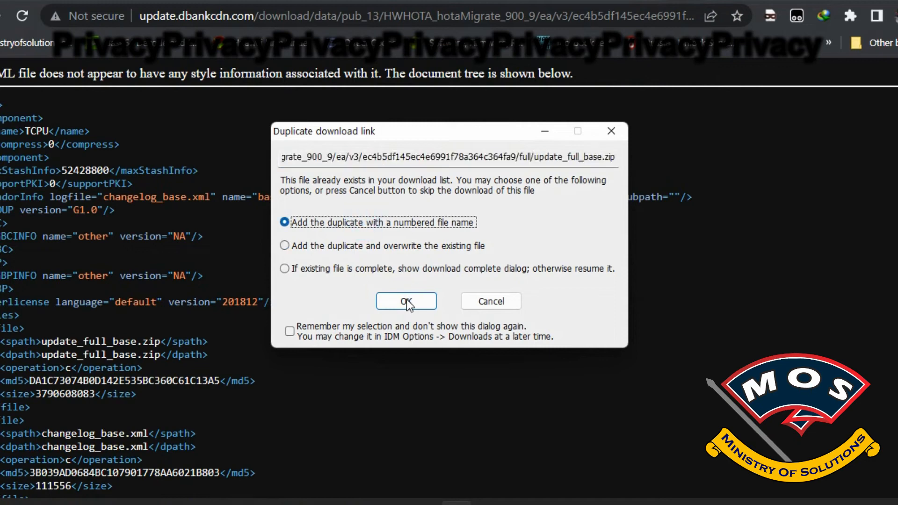
left_click(405, 301)
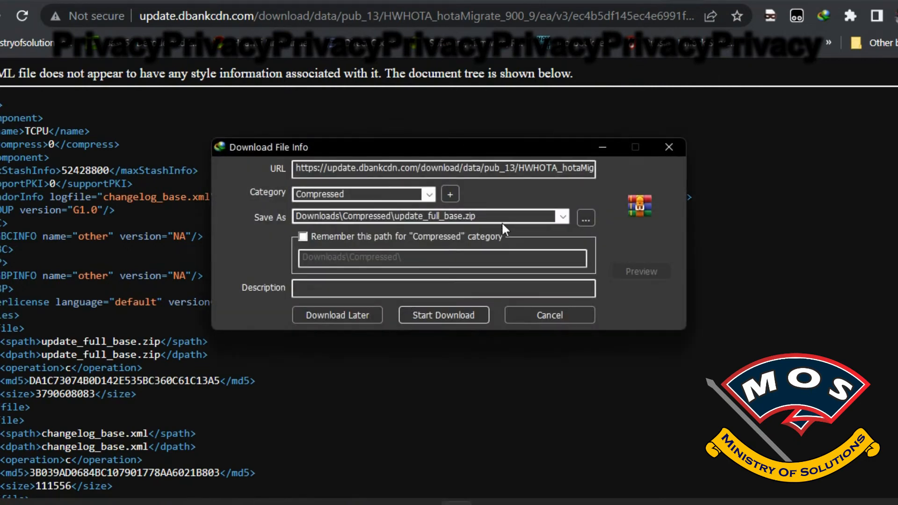
left_click(548, 316)
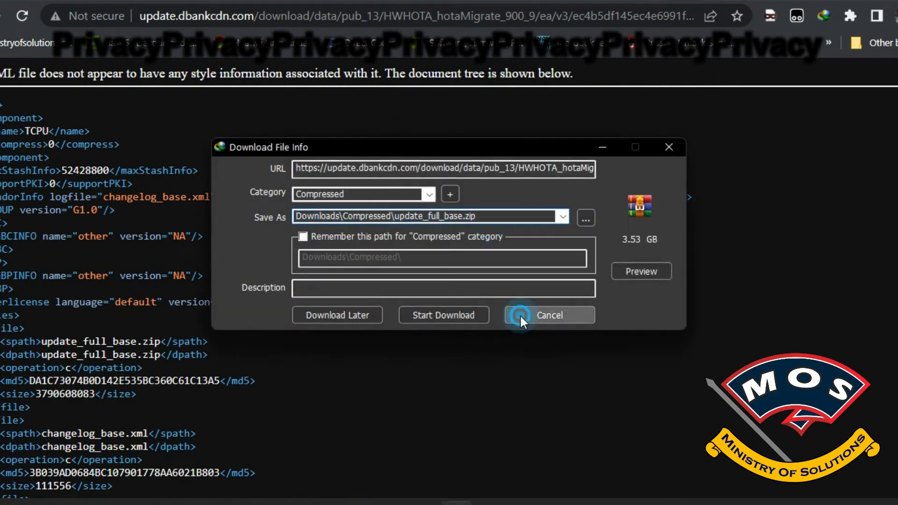
left_click(548, 315)
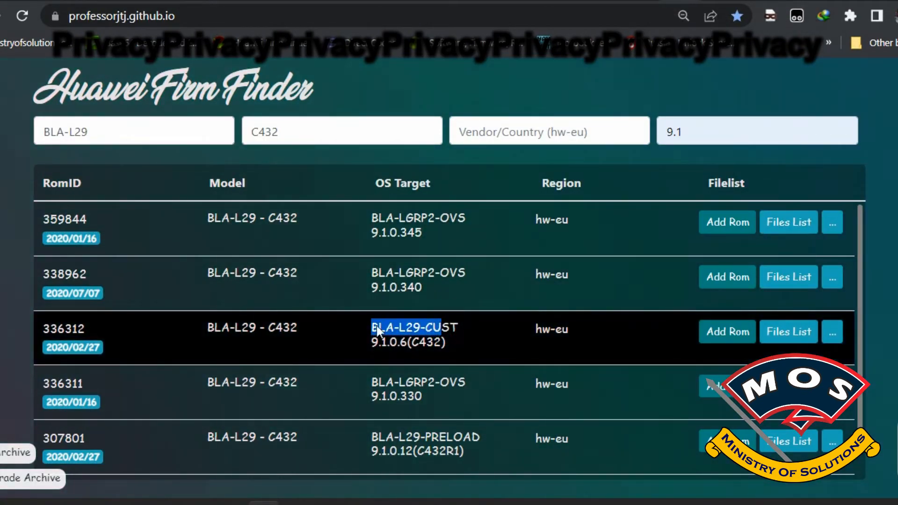
left_click_drag(378, 332, 449, 356)
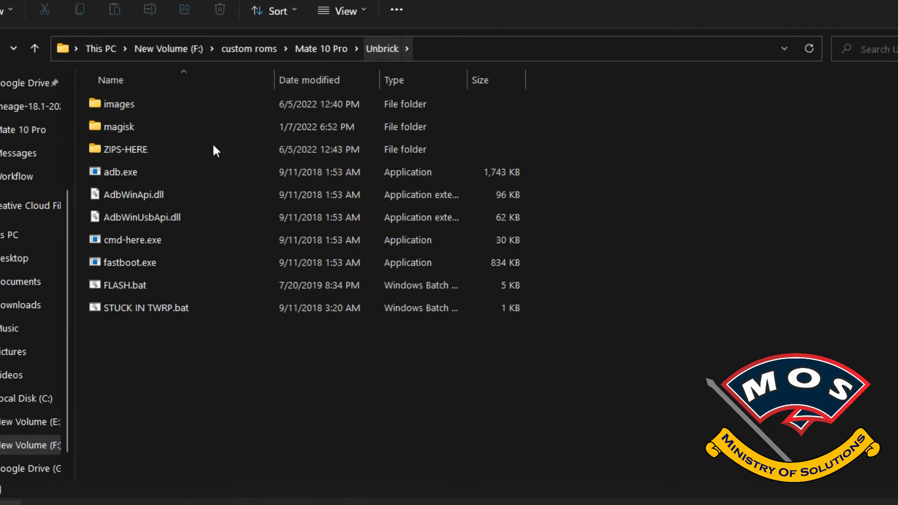
- Rename the long cust and preload zips in ZIPS-HERE to update_cust.zip and update_preload.zip, then back to Unbrick
left_click(127, 150)
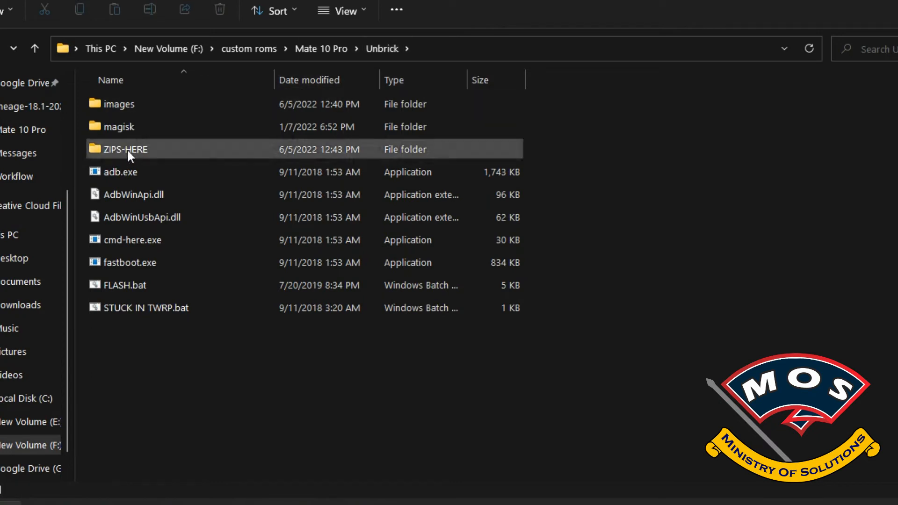
double_click(124, 149)
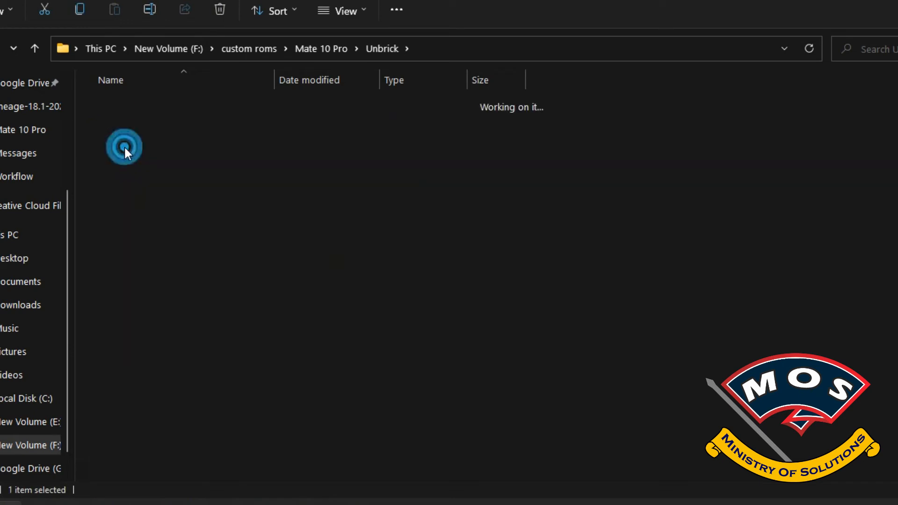
double_click(124, 147)
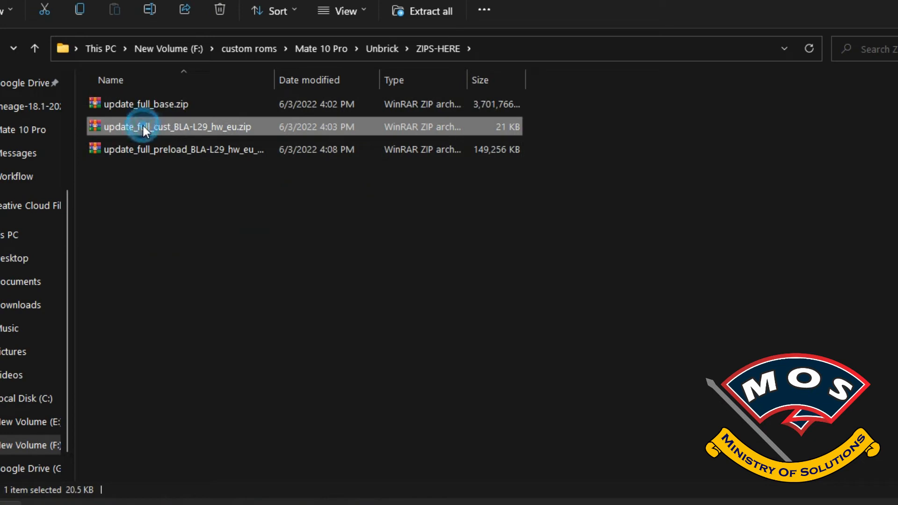
double_click(144, 127)
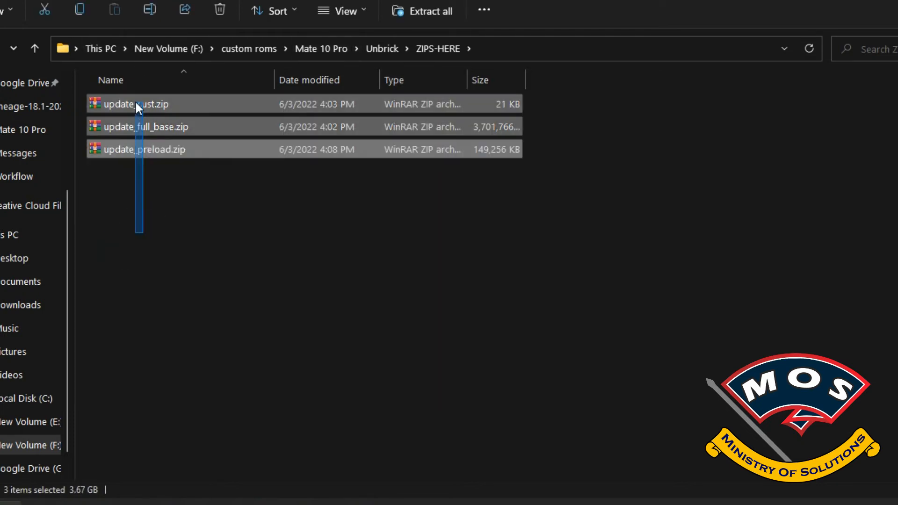
left_click(200, 225)
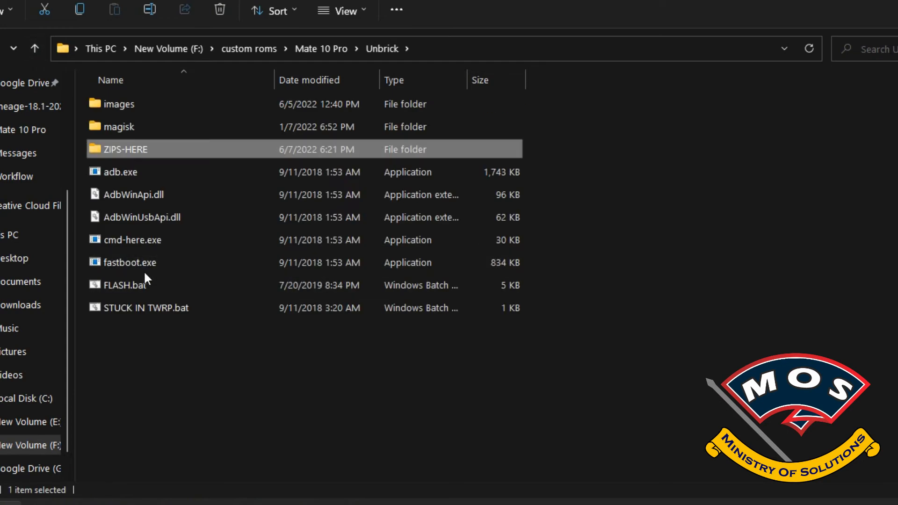
left_click(121, 285)
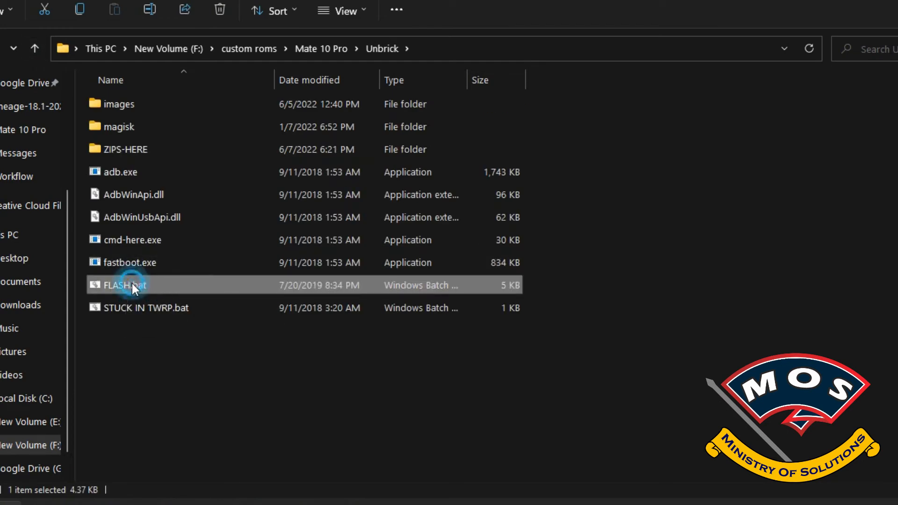
double_click(130, 285)
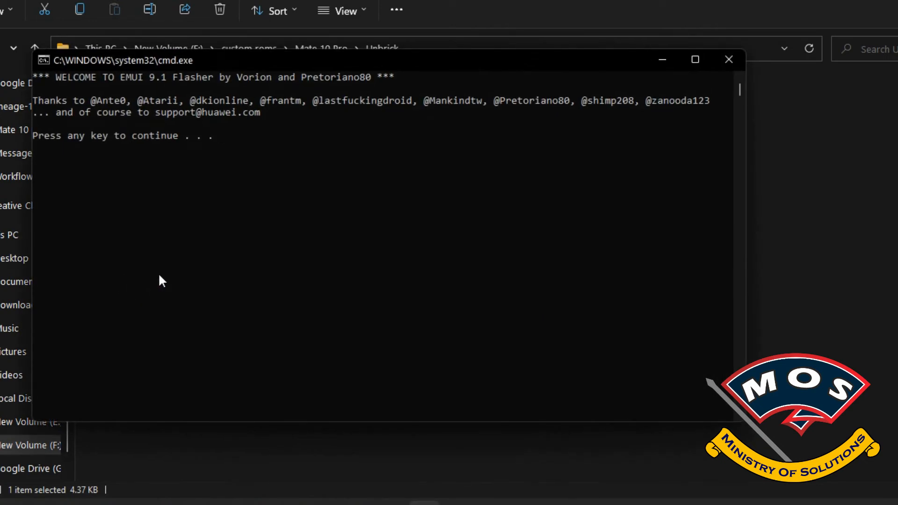
key("enter")
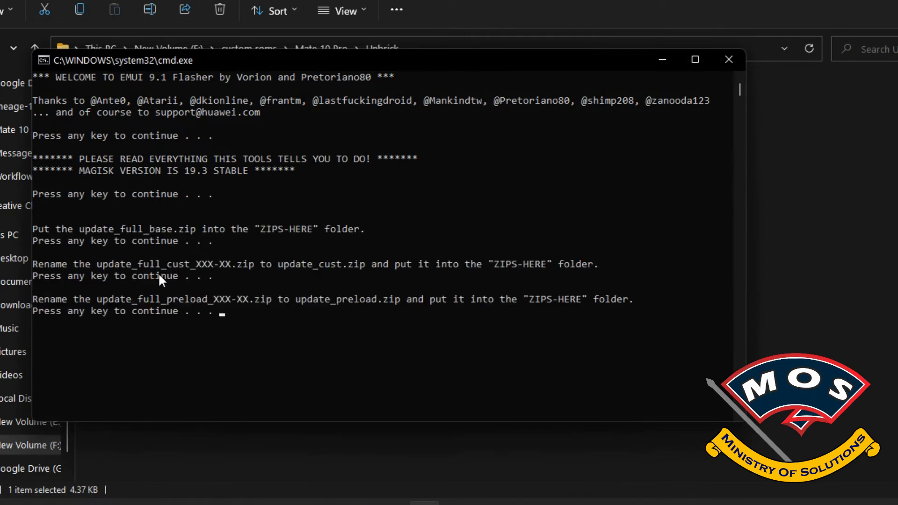
key("enter")
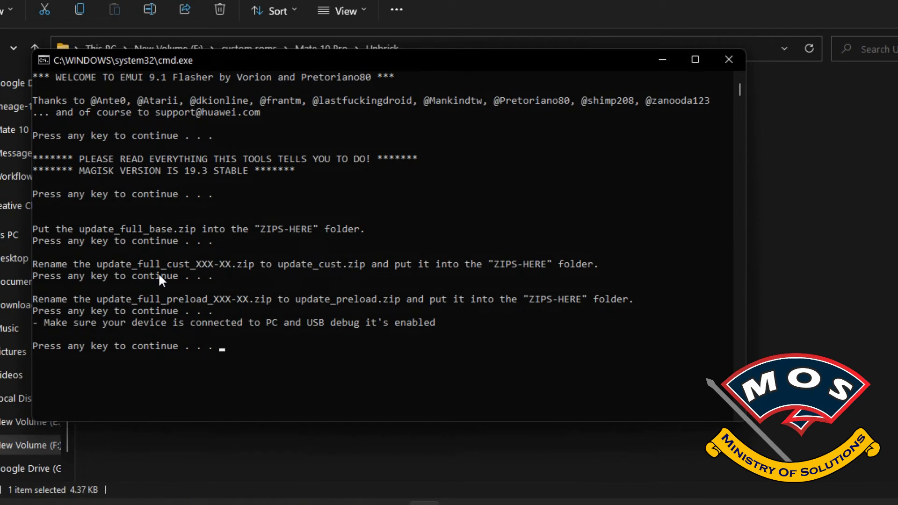
key("enter")
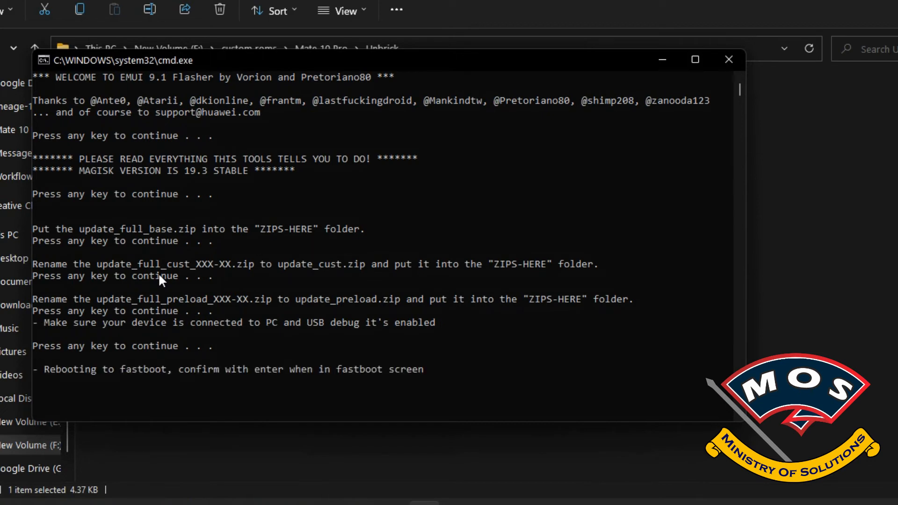
key("enter")
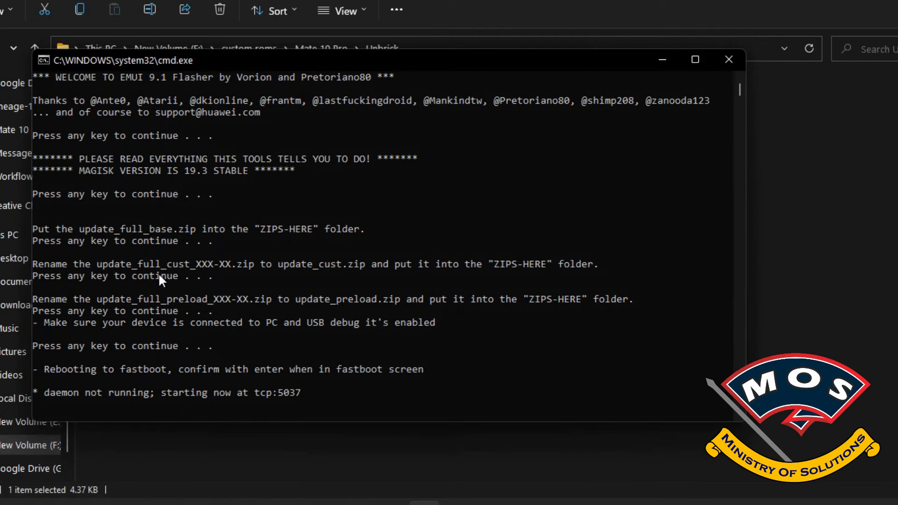
key("enter")
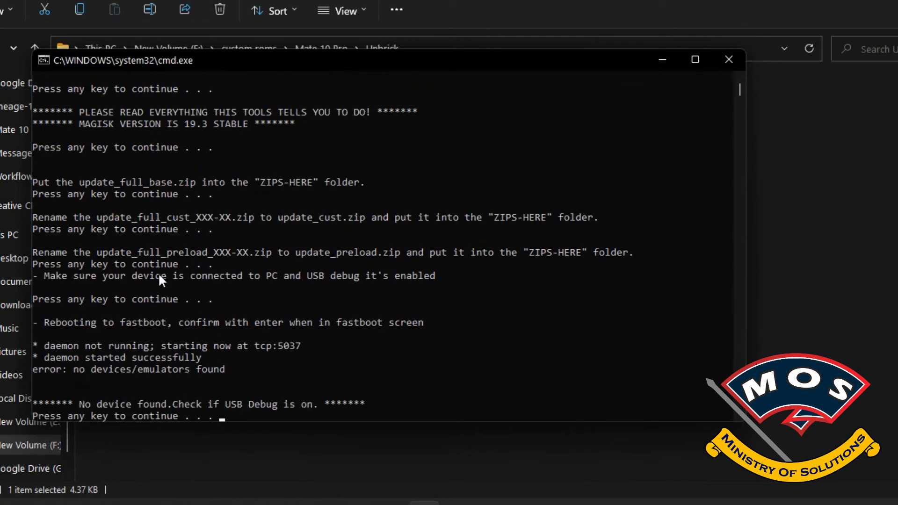
left_click(728, 59)
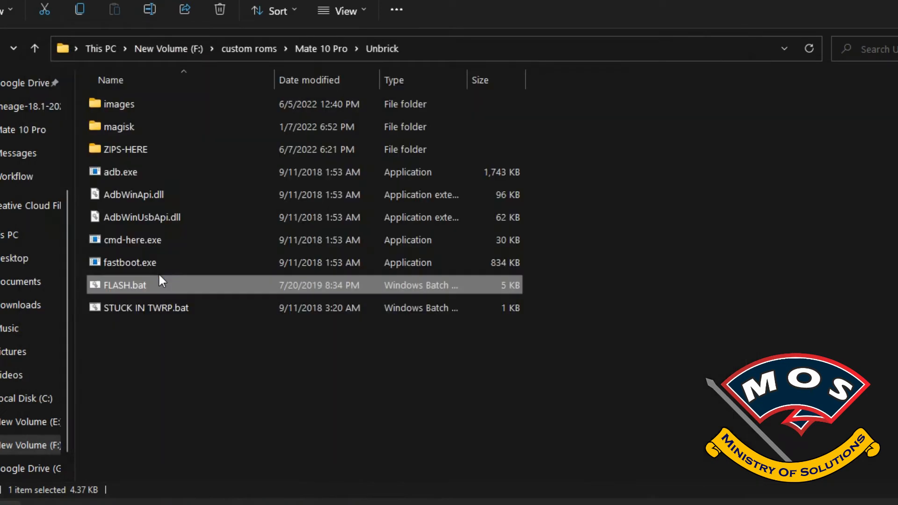